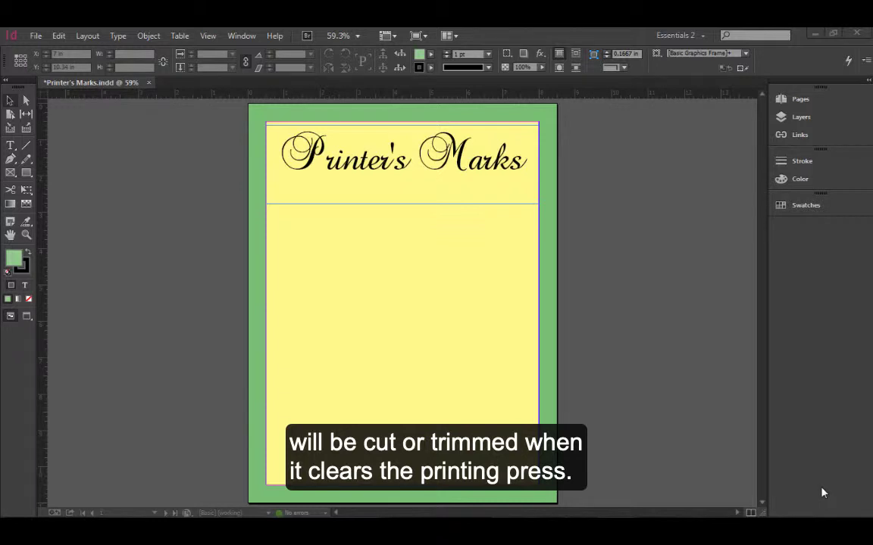
mouse_move(657, 160)
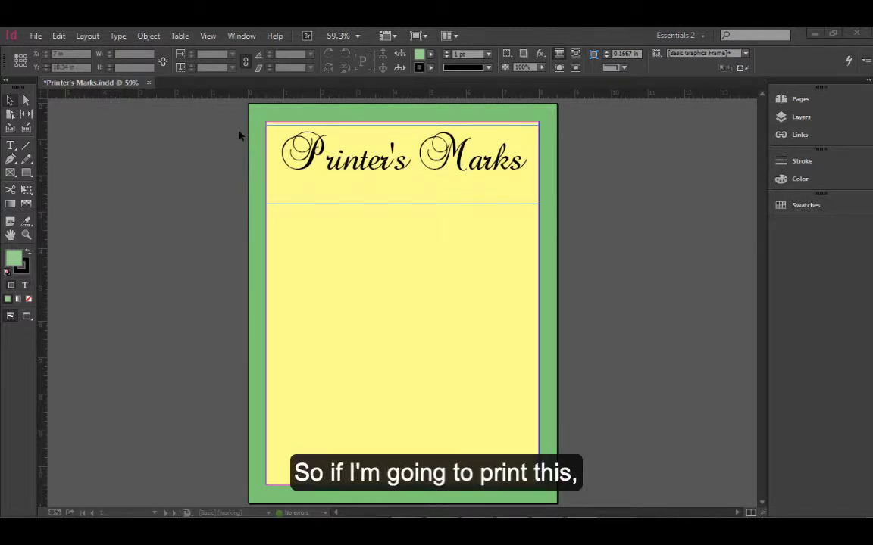
mouse_move(257, 140)
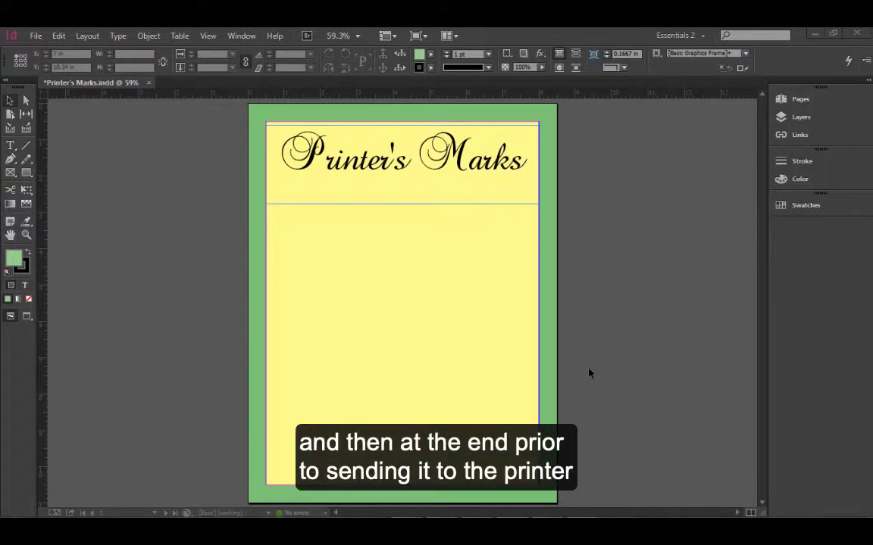
mouse_move(592, 368)
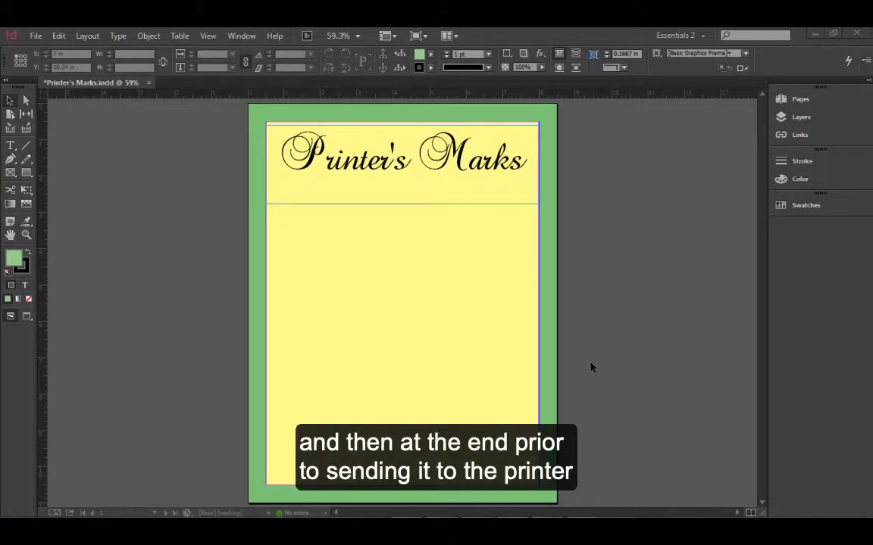
mouse_move(588, 364)
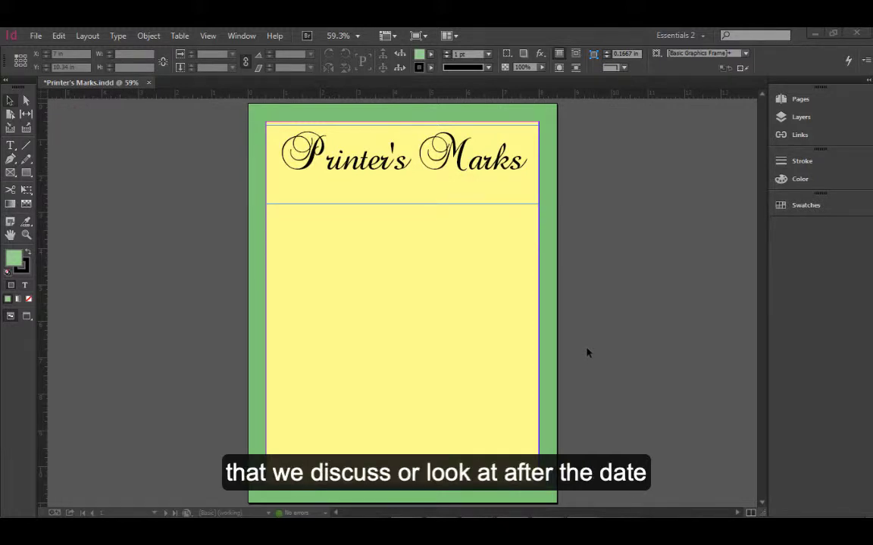
mouse_move(589, 347)
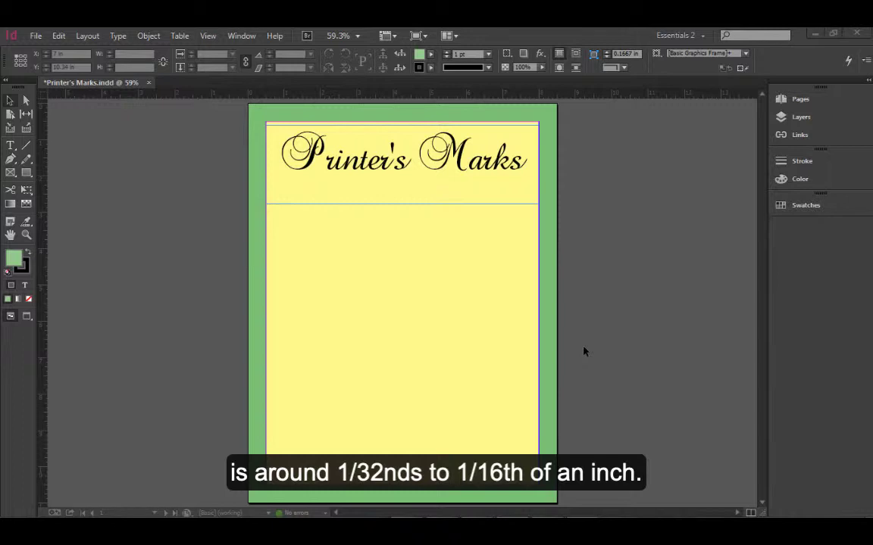
mouse_move(583, 354)
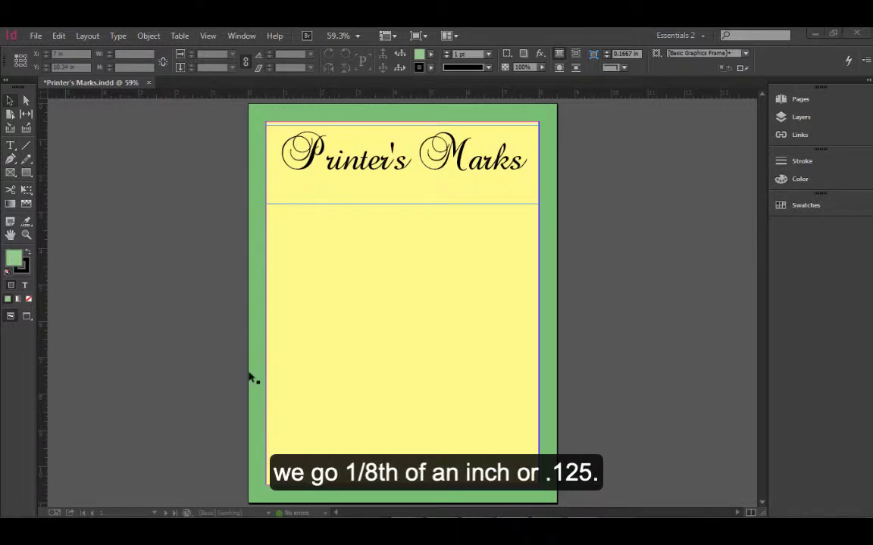
mouse_move(303, 353)
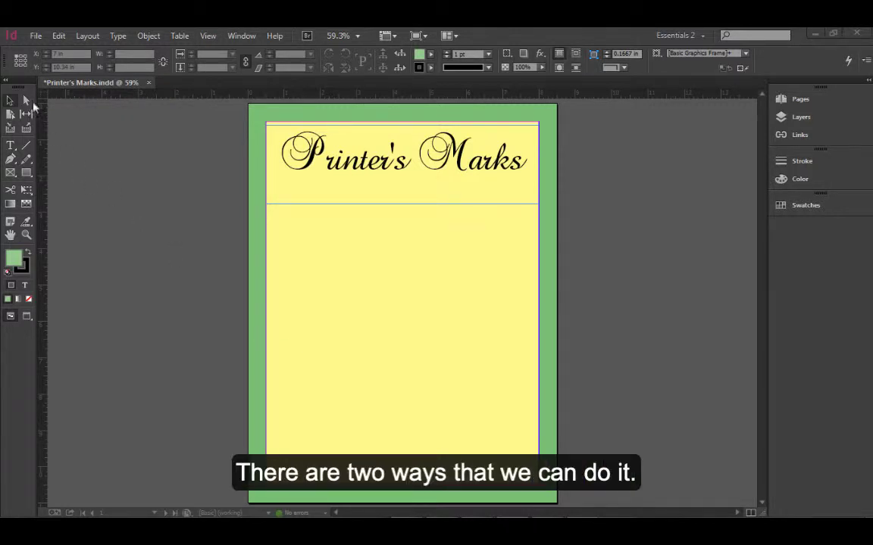
Start a new document and reveal the Bleed and Slug settings with Preview on.
left_click(35, 36)
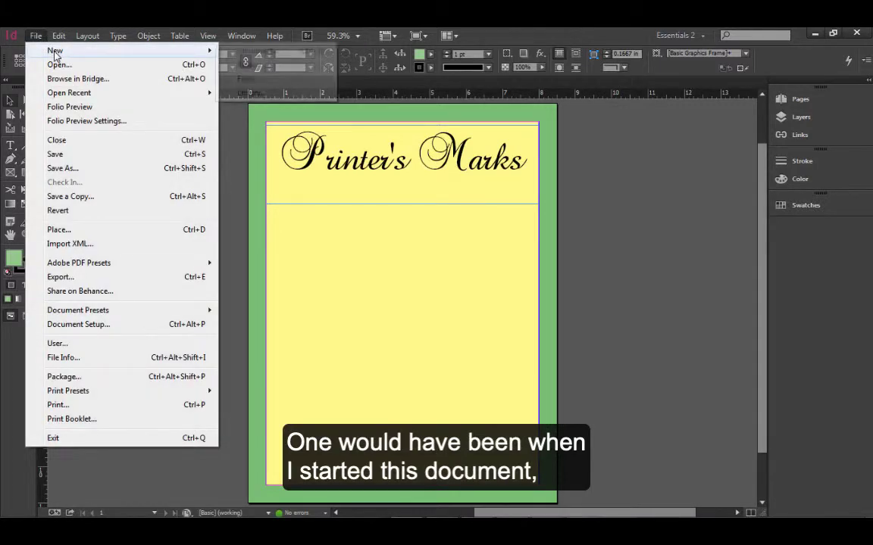
mouse_move(54, 51)
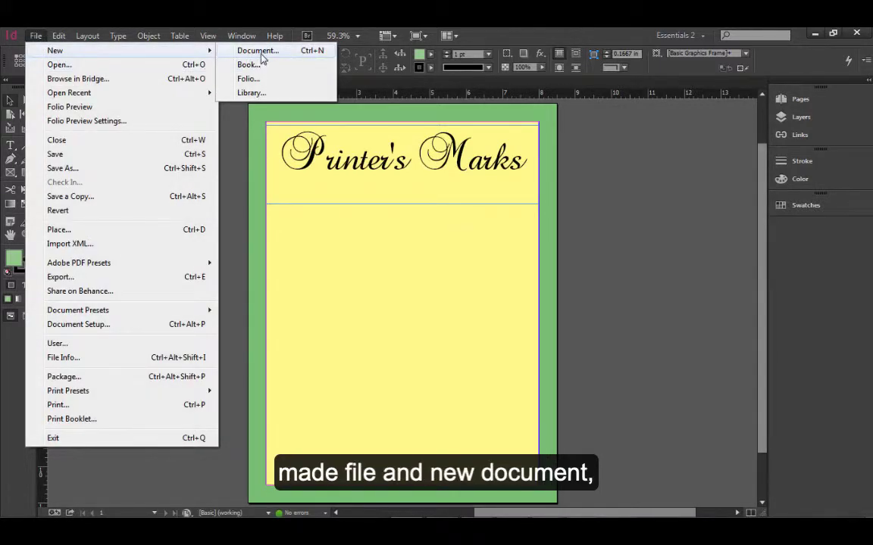
left_click(256, 50)
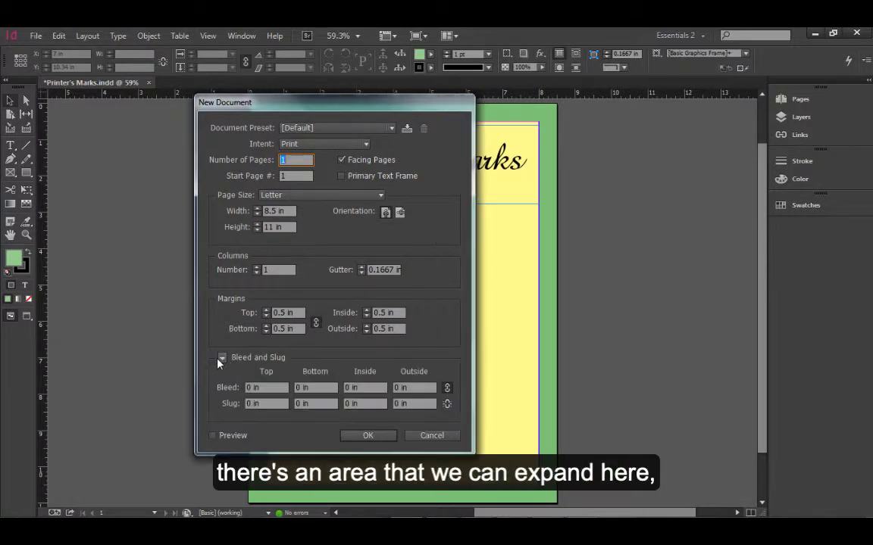
left_click(221, 358)
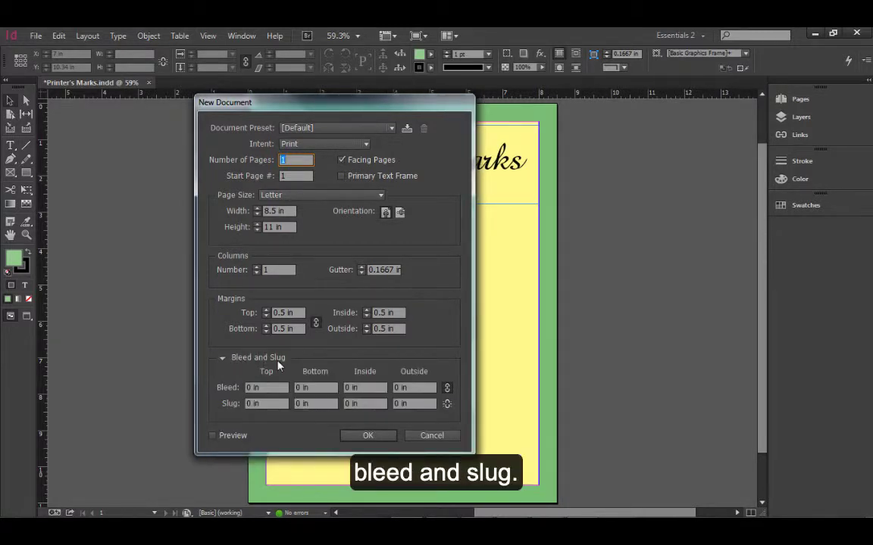
left_click(212, 436)
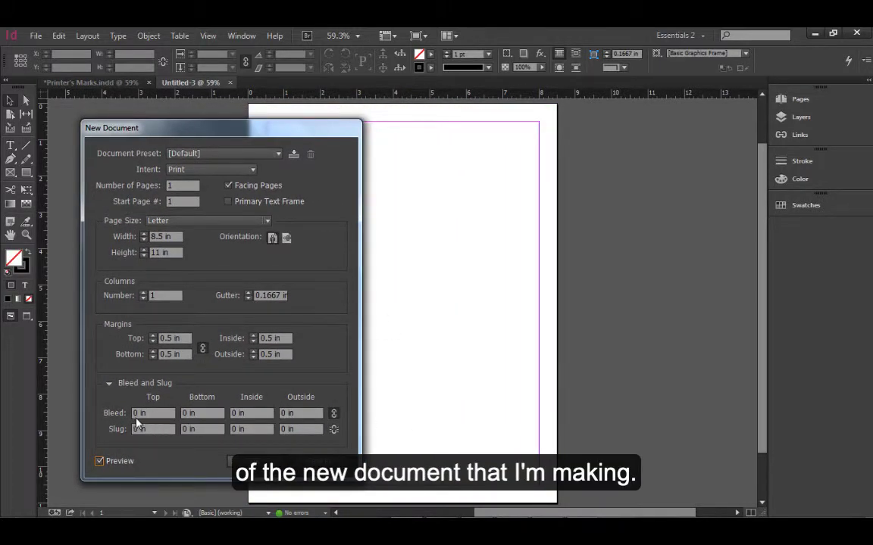
Set a linked 0.125 in bleed on all four sides and create the document.
left_click(152, 414)
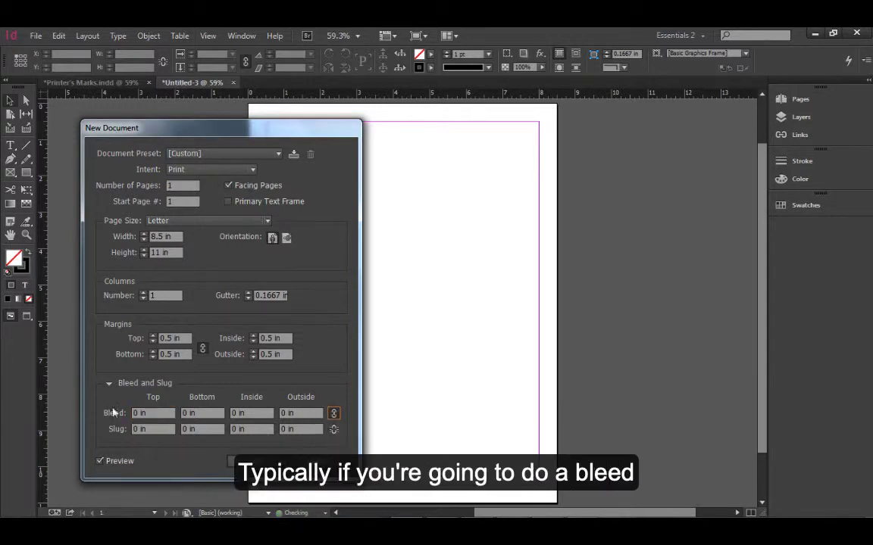
left_click(151, 413)
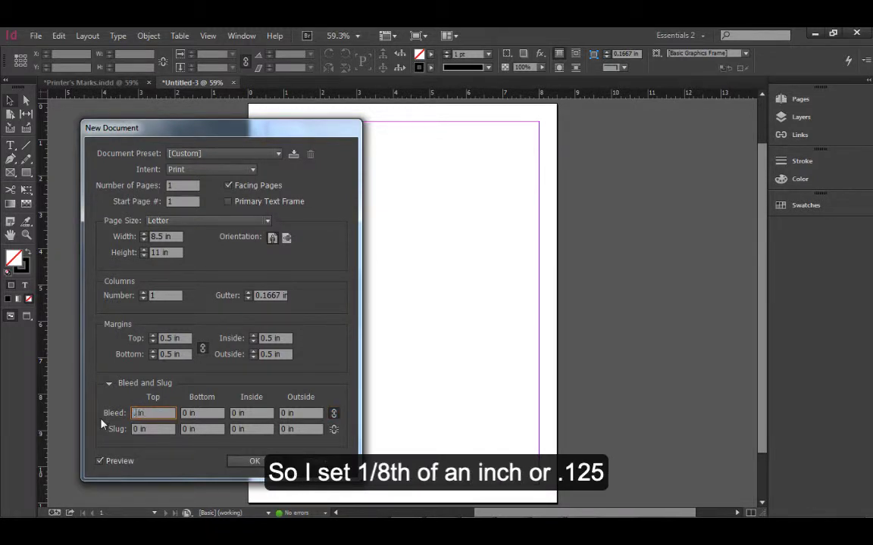
type(".125 in")
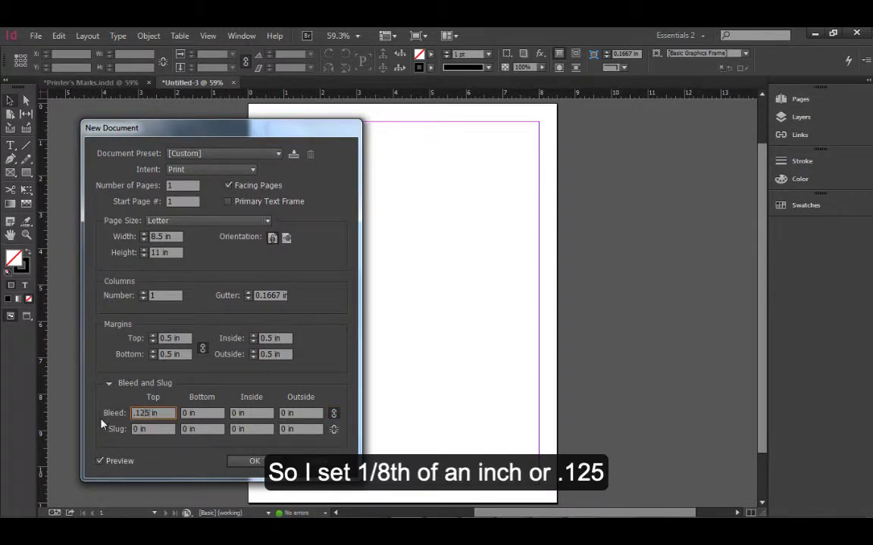
key("Tab")
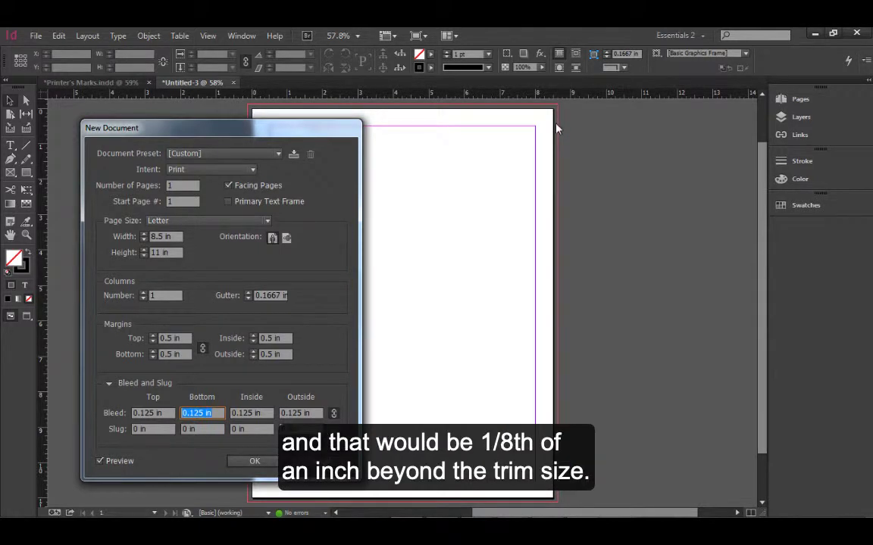
mouse_move(603, 296)
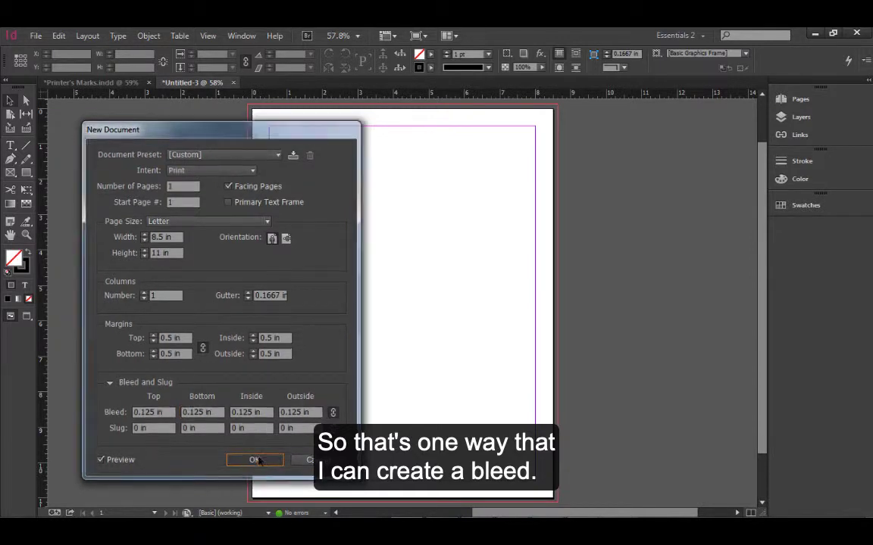
left_click(255, 460)
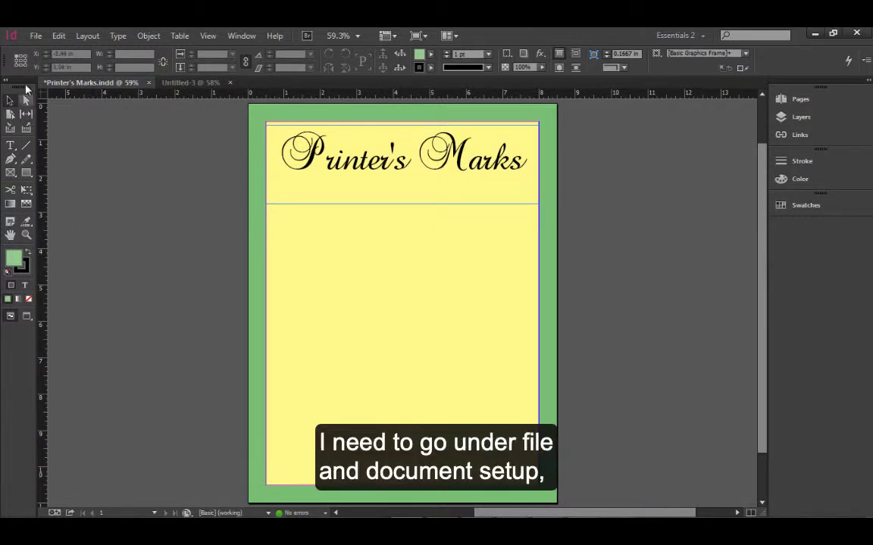
Give the Printer's Marks document a linked 0.125 in top bleed via Document Setup.
left_click(36, 37)
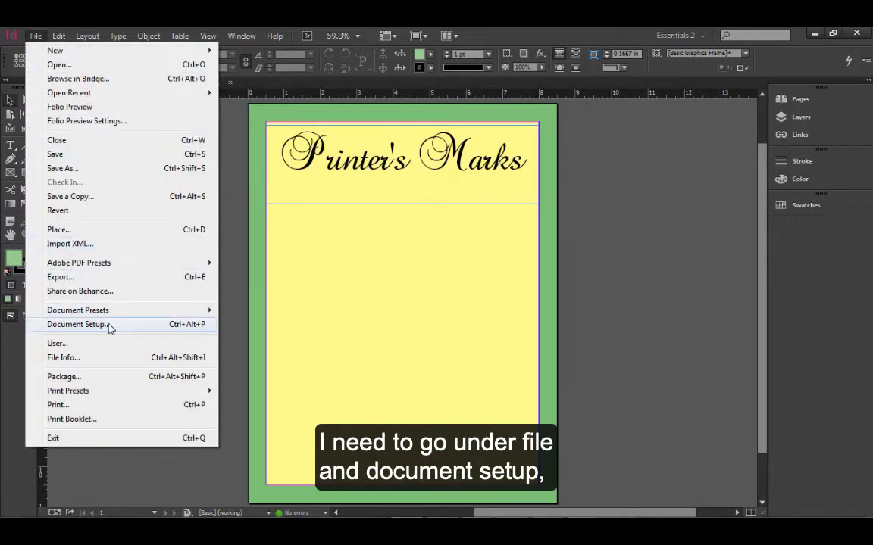
left_click(76, 324)
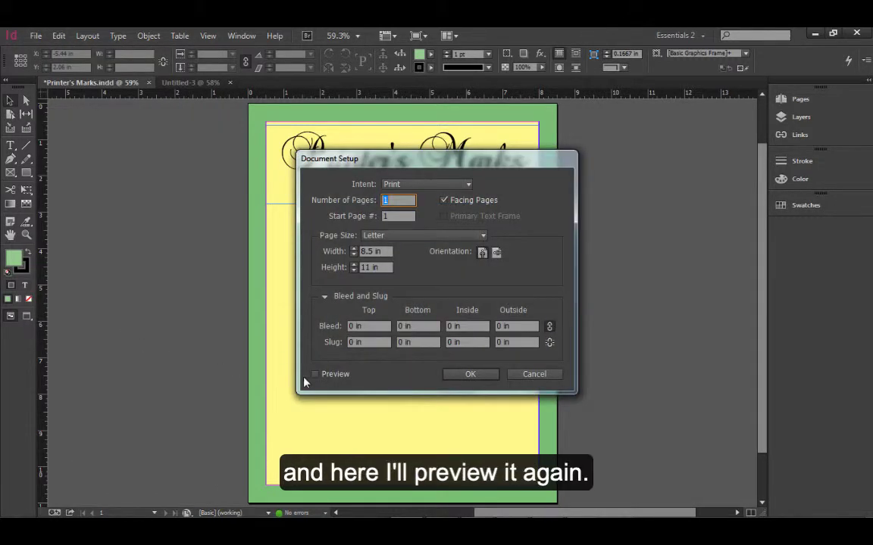
left_click(315, 374)
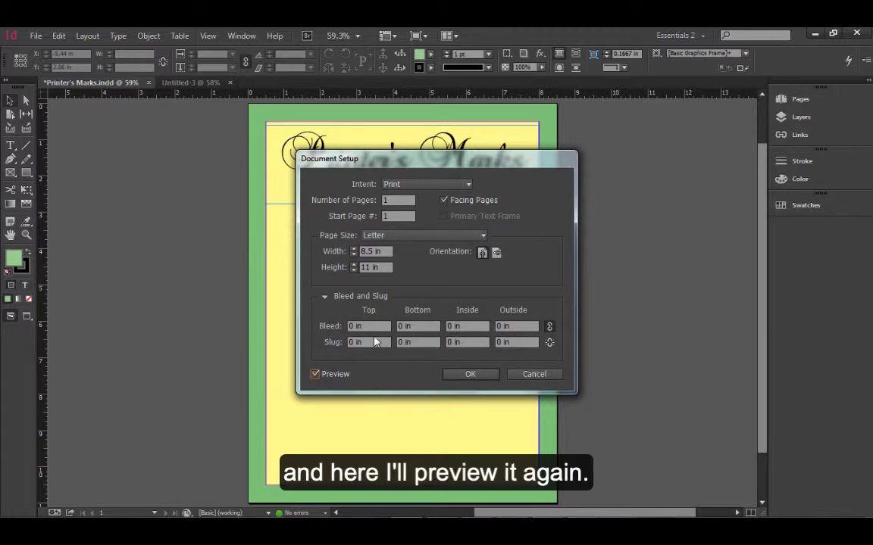
mouse_move(384, 364)
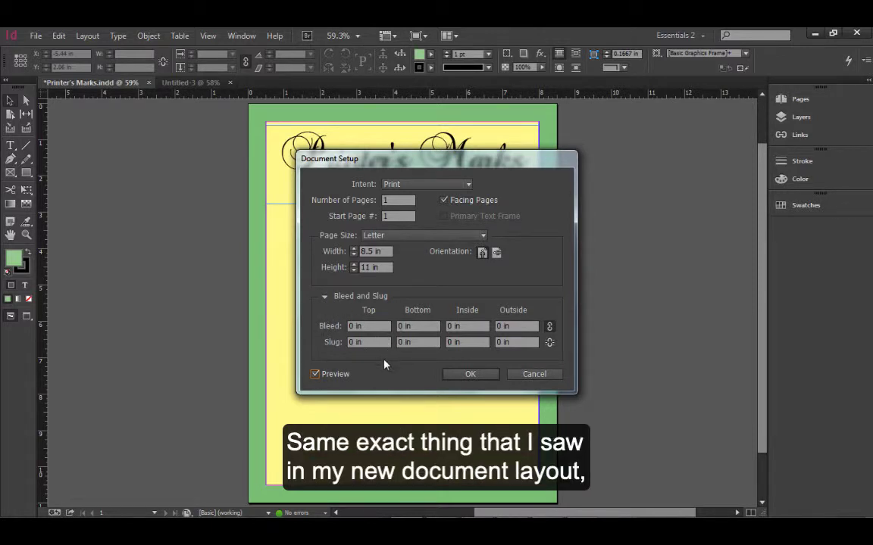
left_click(367, 326)
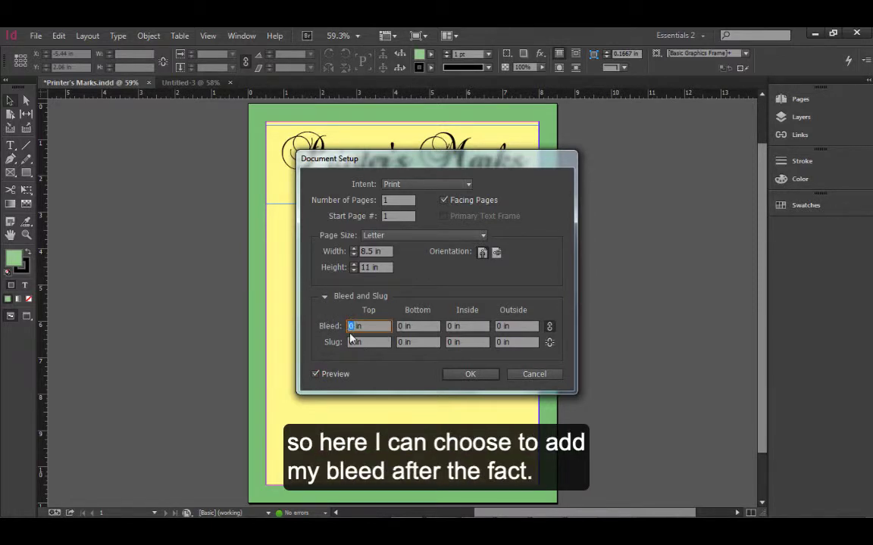
type(".12 in")
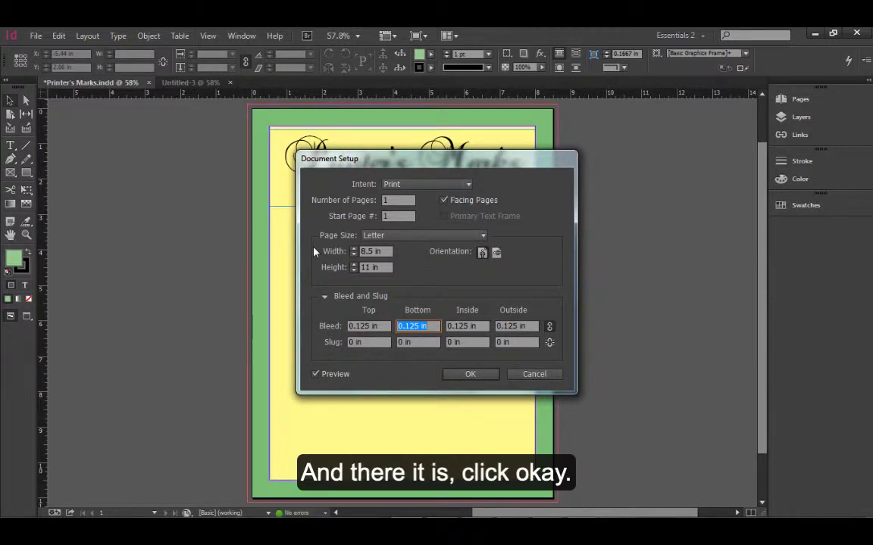
left_click(470, 374)
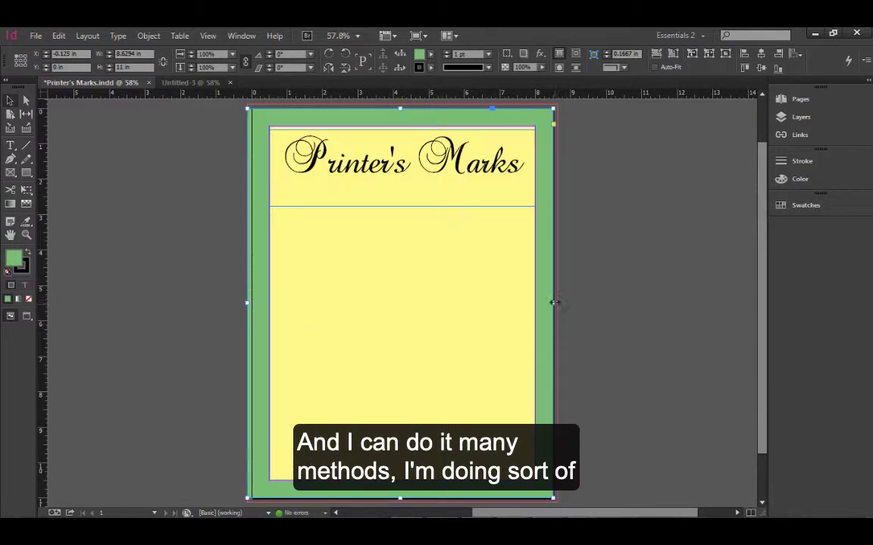
left_click_drag(553, 303, 557, 303)
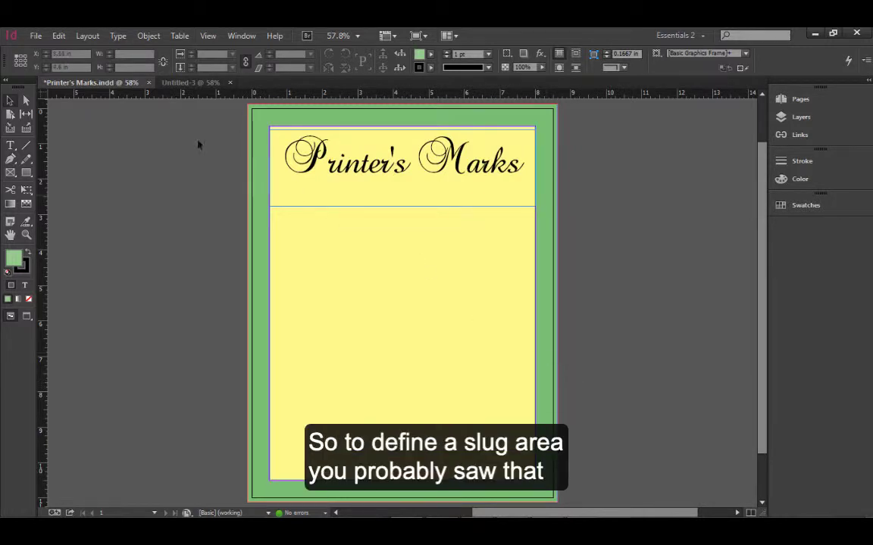
Create a new letter-size document with 0.125 in bleed and 0.5 in slug.
left_click(35, 37)
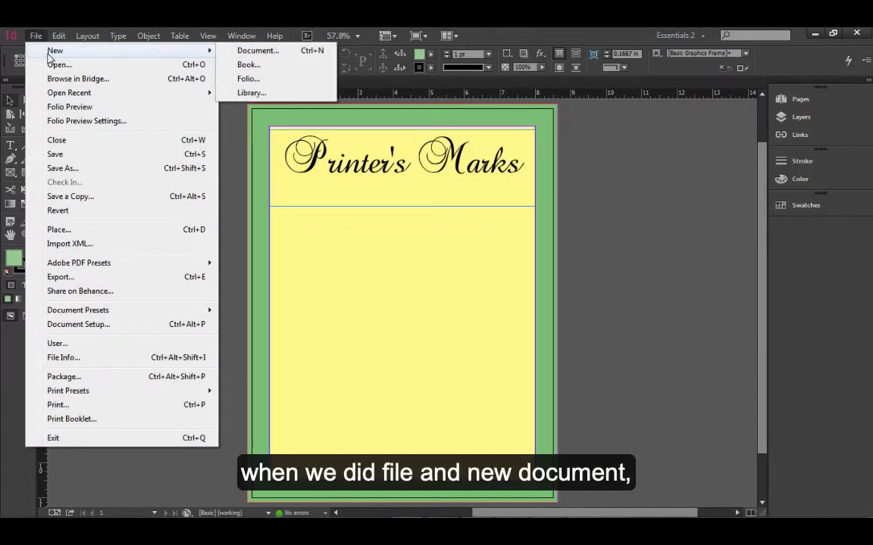
left_click(258, 50)
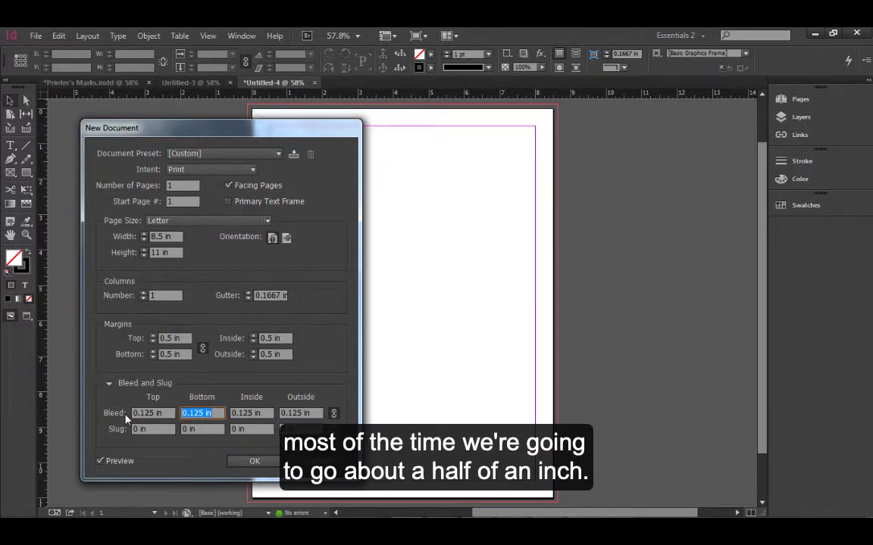
mouse_move(135, 433)
type("0.5")
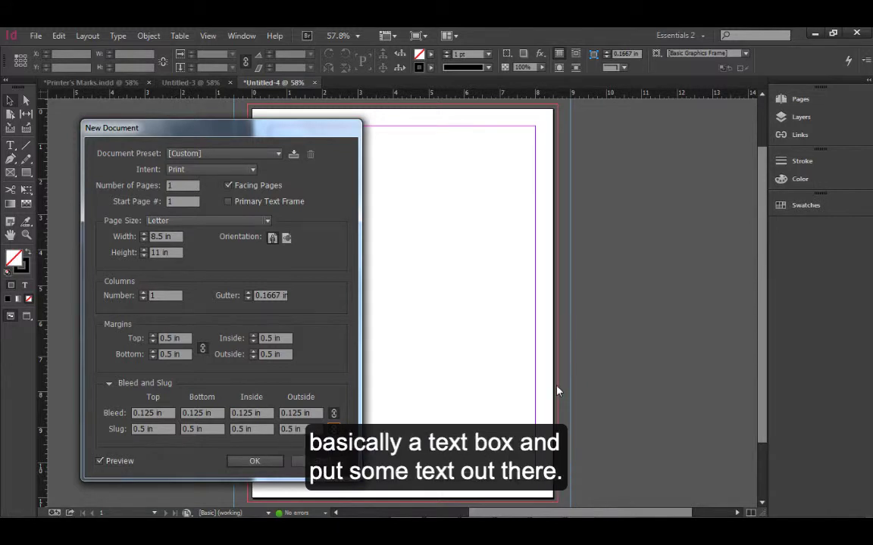
left_click(254, 460)
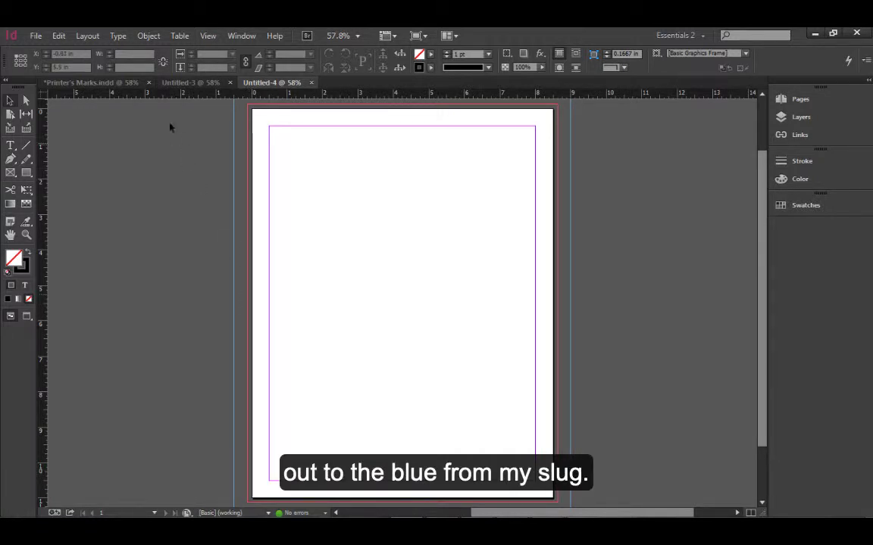
Set a 0.5 in slug on all sides of the Printer's Marks document via Document Setup.
left_click(99, 82)
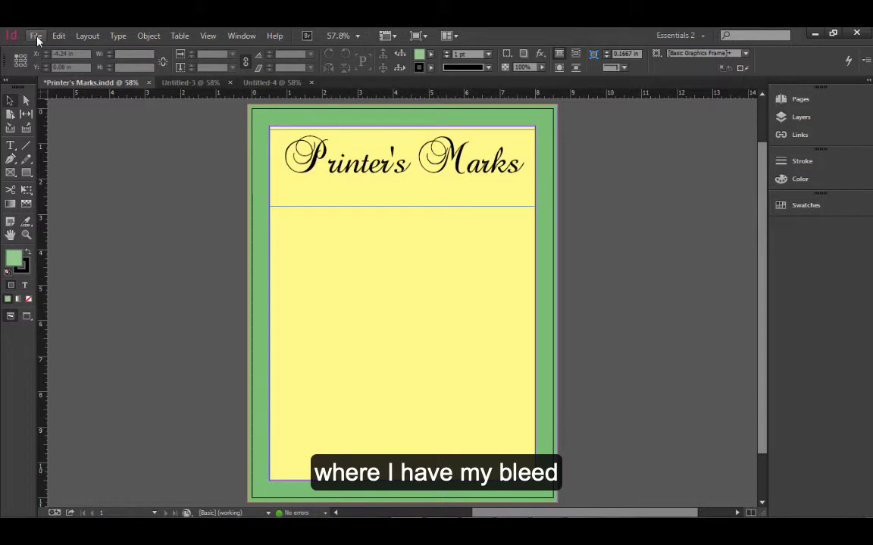
left_click(35, 36)
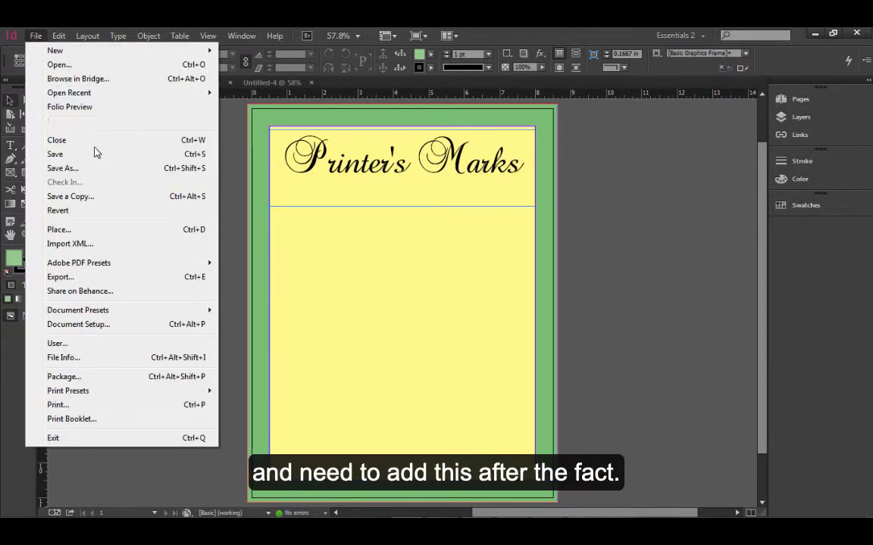
mouse_move(96, 324)
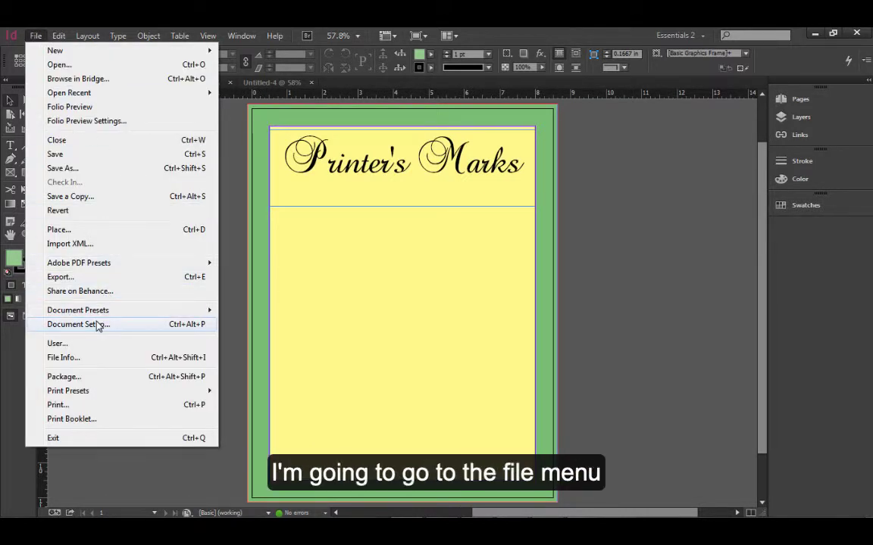
left_click(74, 324)
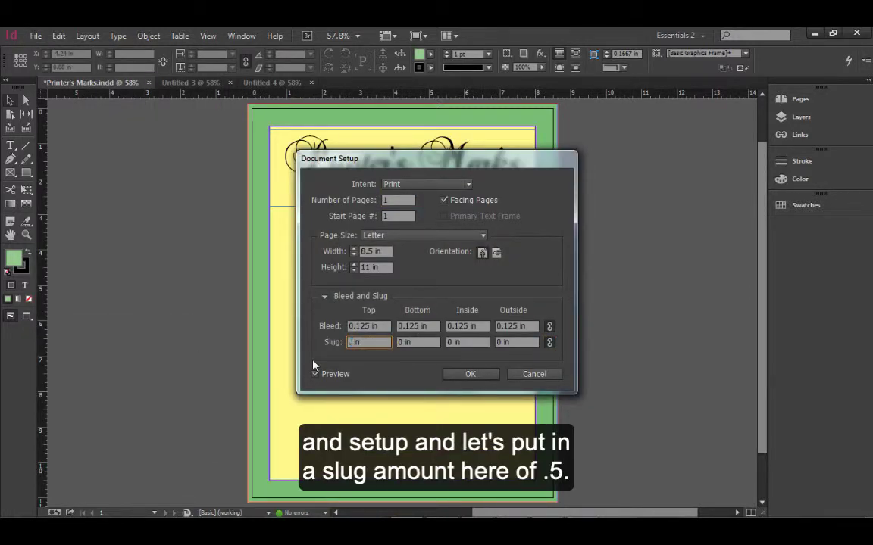
type("0.5 in")
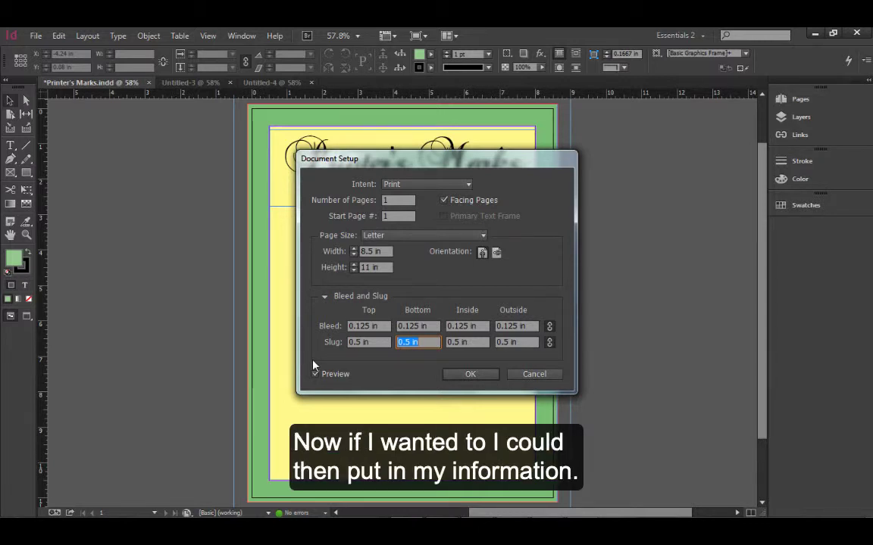
left_click(469, 374)
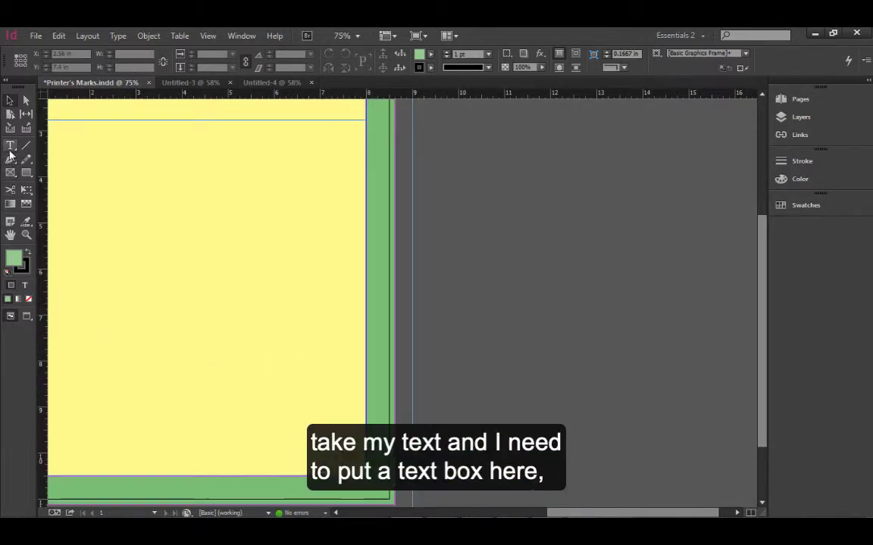
Draw a text frame in the right slug, rotate it 90° and place it beside the page edge.
left_click(9, 144)
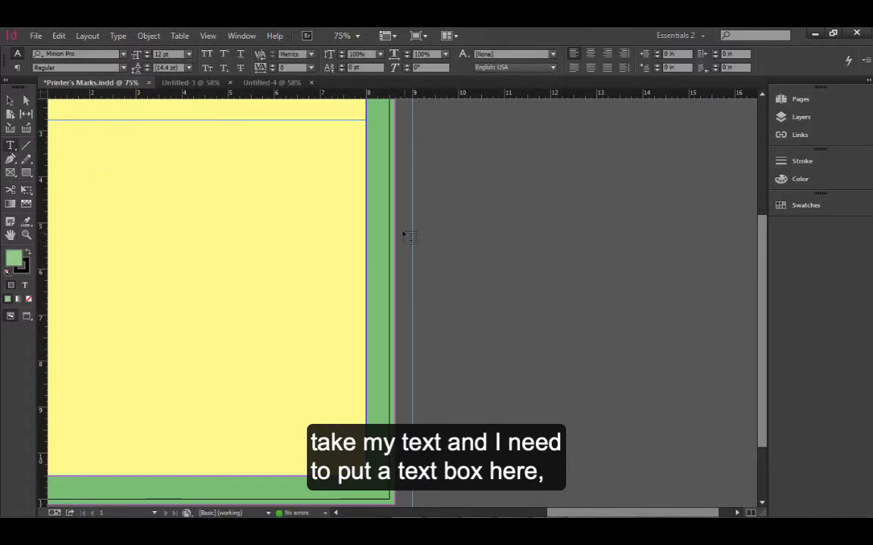
left_click_drag(403, 230, 594, 252)
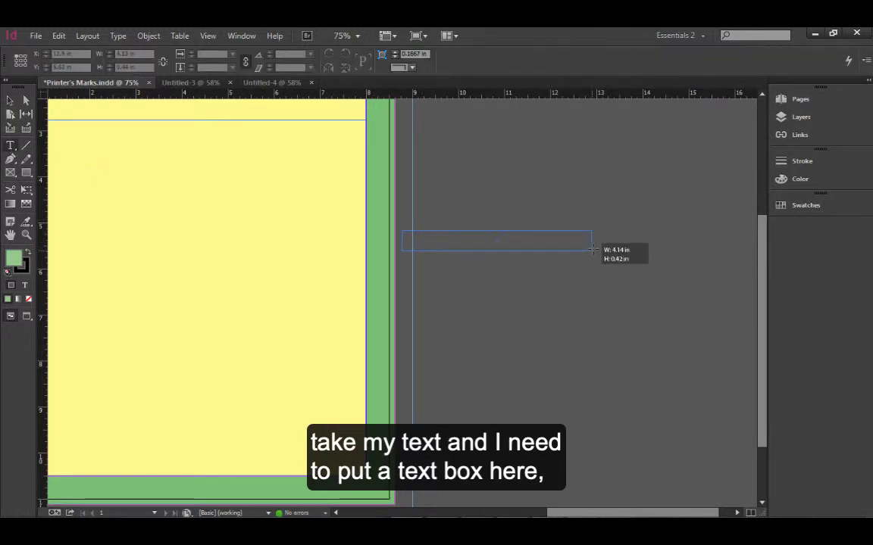
left_click_drag(402, 231, 603, 250)
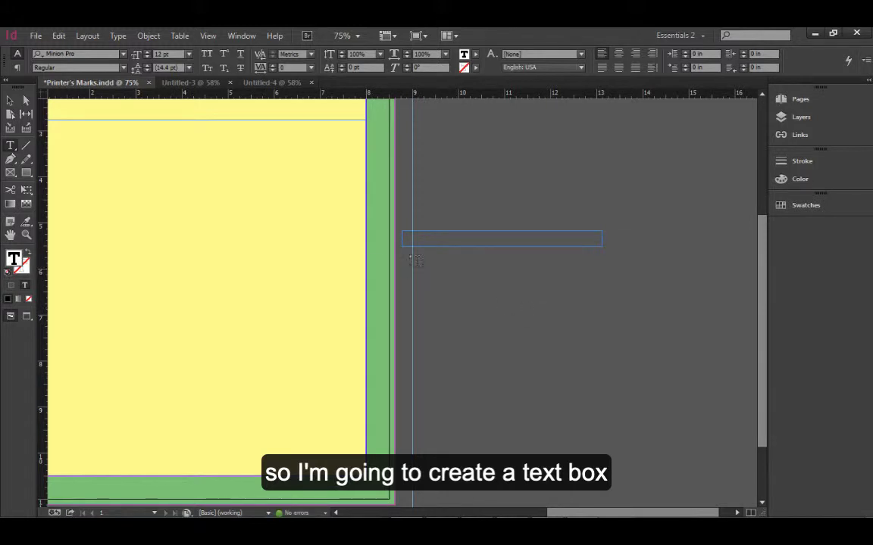
left_click_drag(401, 230, 600, 249)
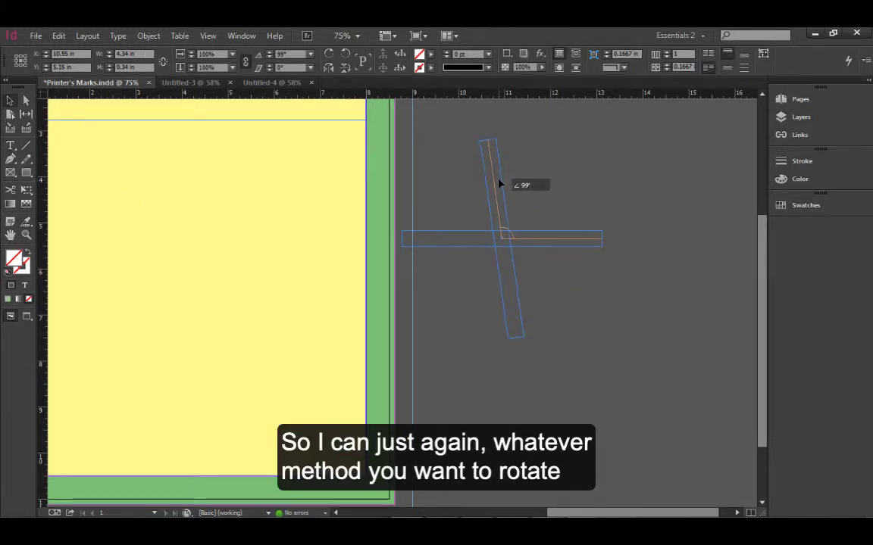
left_click_drag(498, 182, 509, 200)
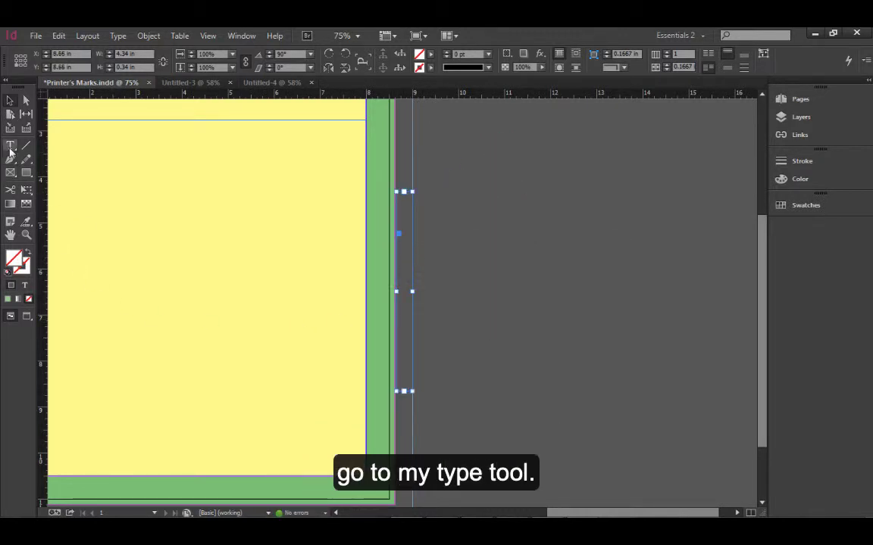
Place the text cursor in the rotated slug frame to enter the printer note.
left_click(9, 145)
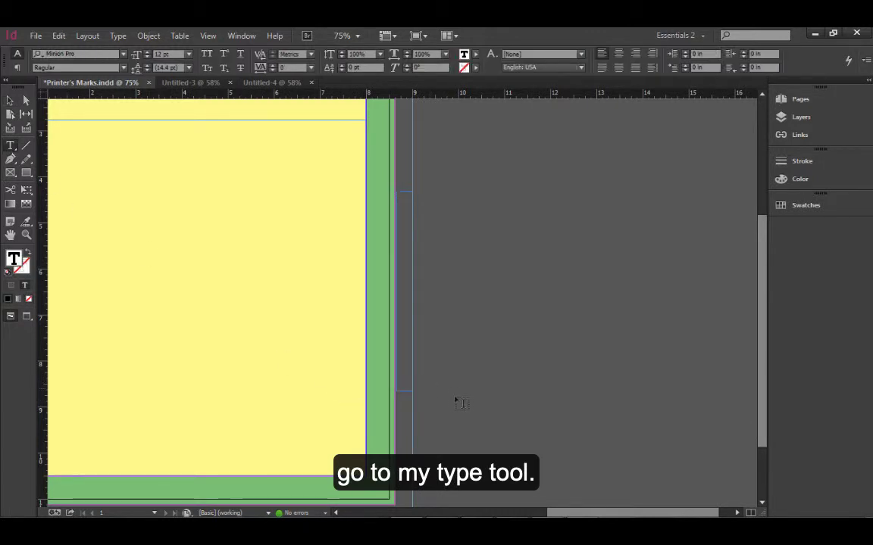
mouse_move(743, 264)
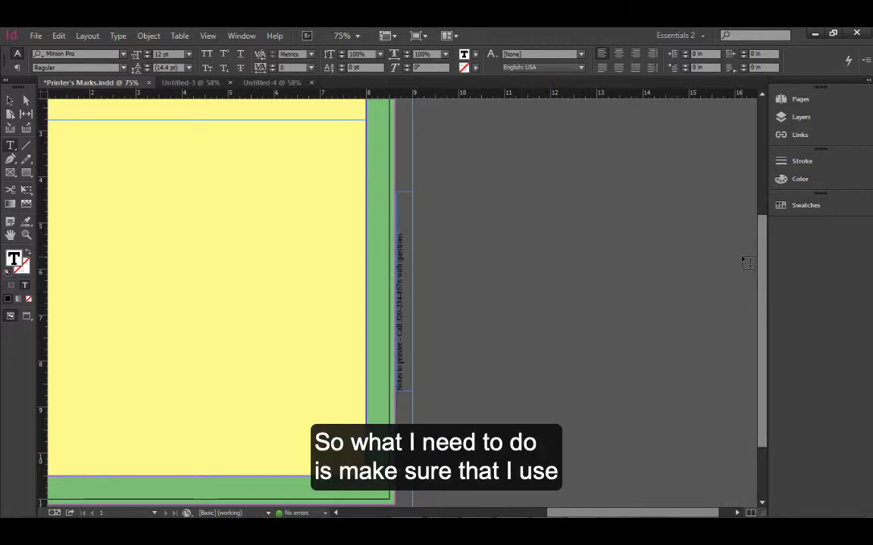
mouse_move(448, 229)
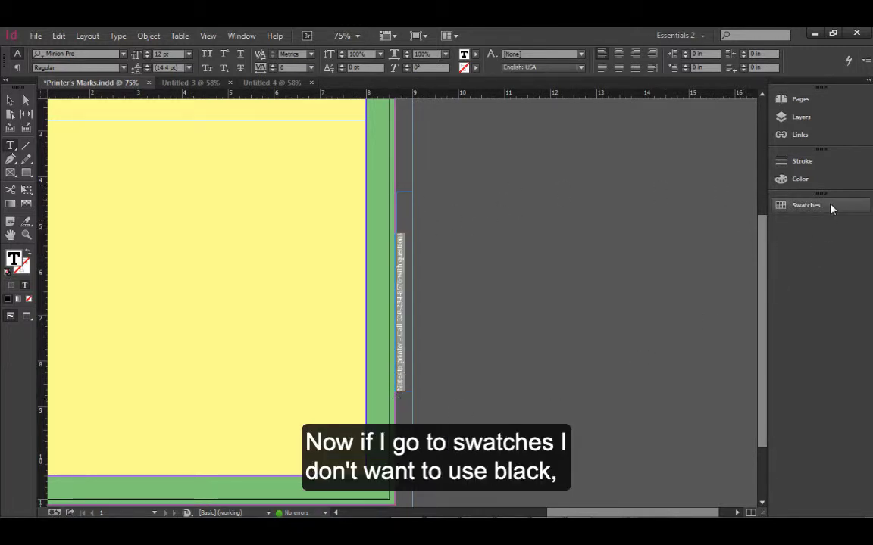
Colour the slug note text with the [Registration] swatch.
left_click(806, 206)
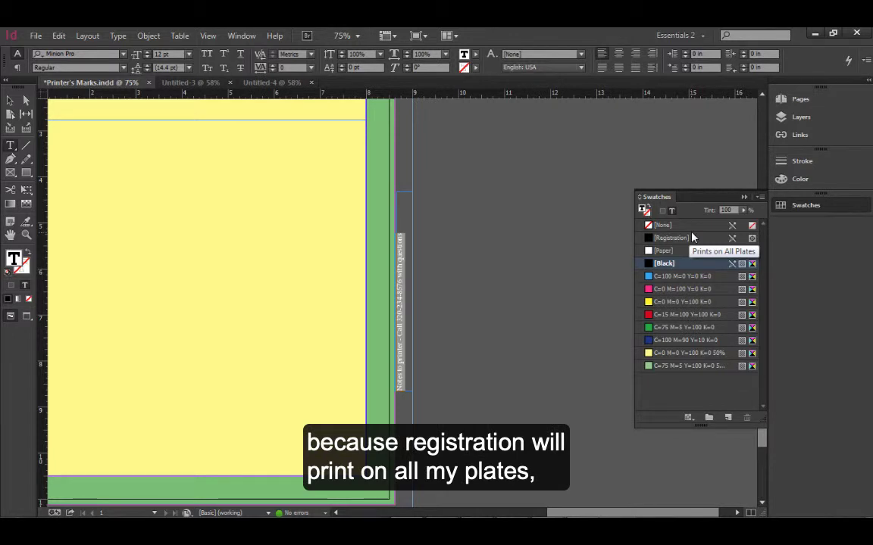
left_click(675, 238)
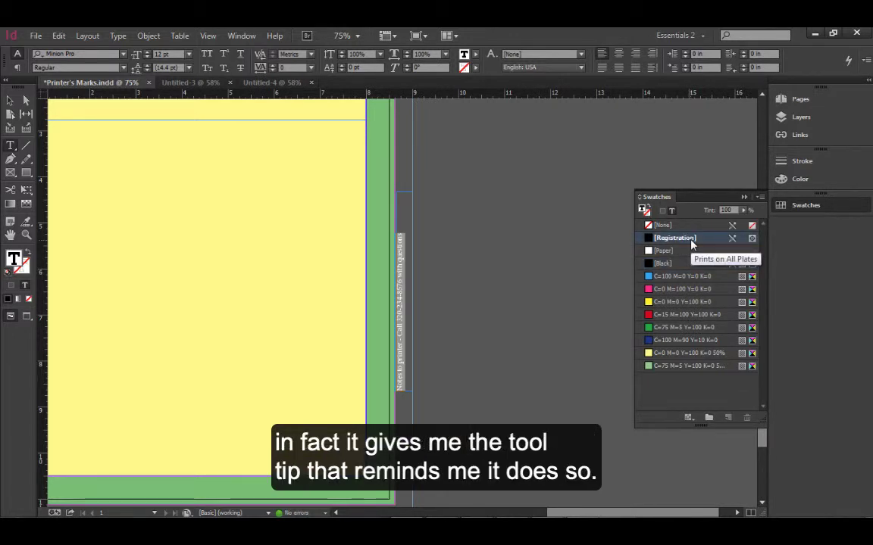
mouse_move(696, 241)
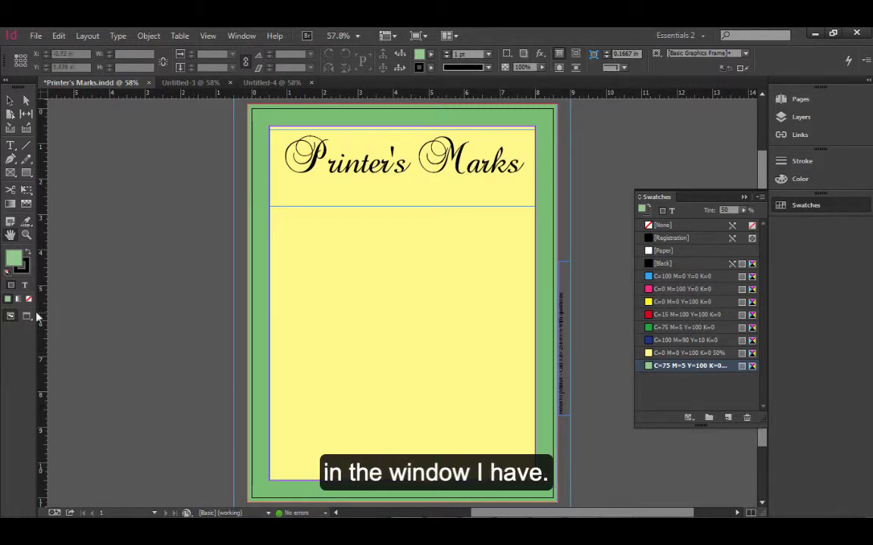
mouse_move(10, 317)
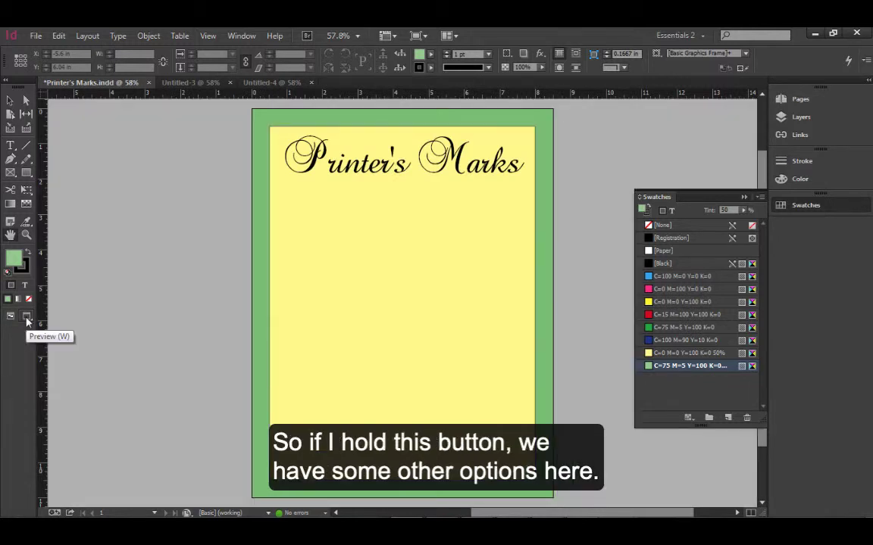
Preview the page in Bleed and Slug screen modes, then return to Normal view.
left_click(27, 316)
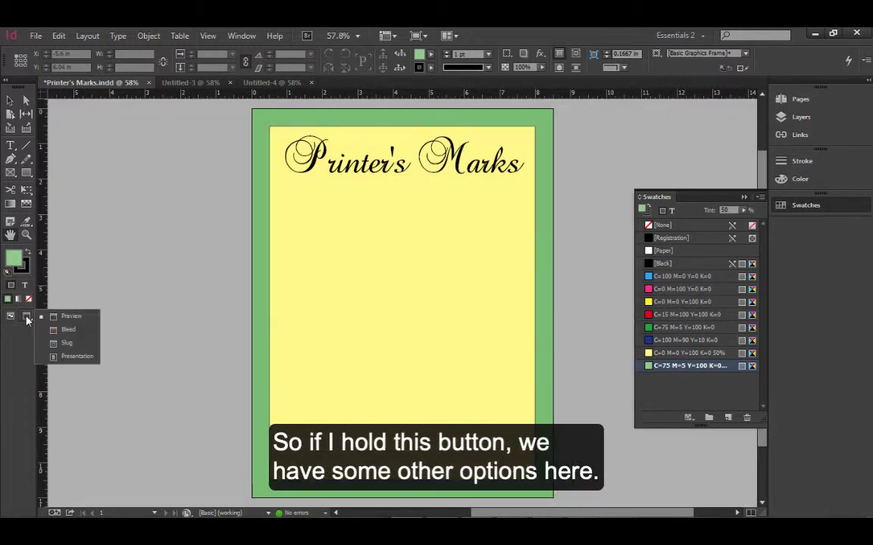
mouse_move(71, 338)
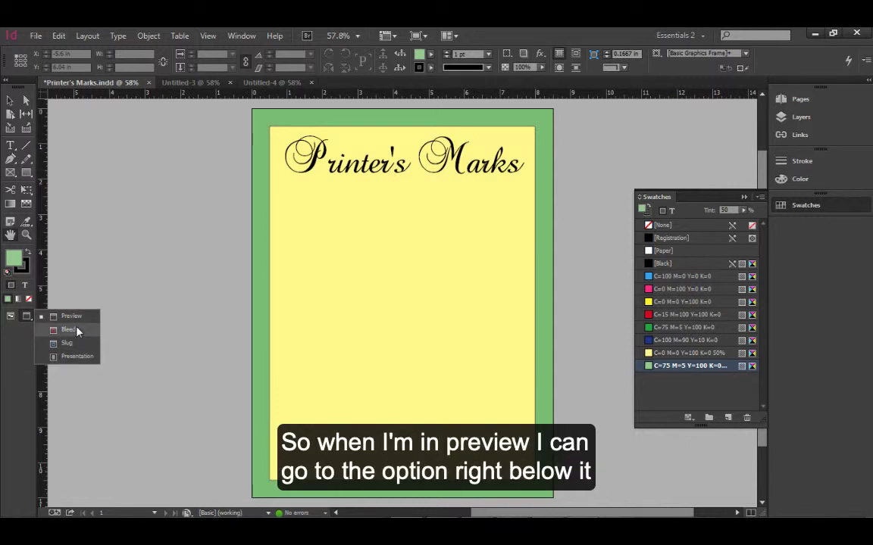
left_click(68, 330)
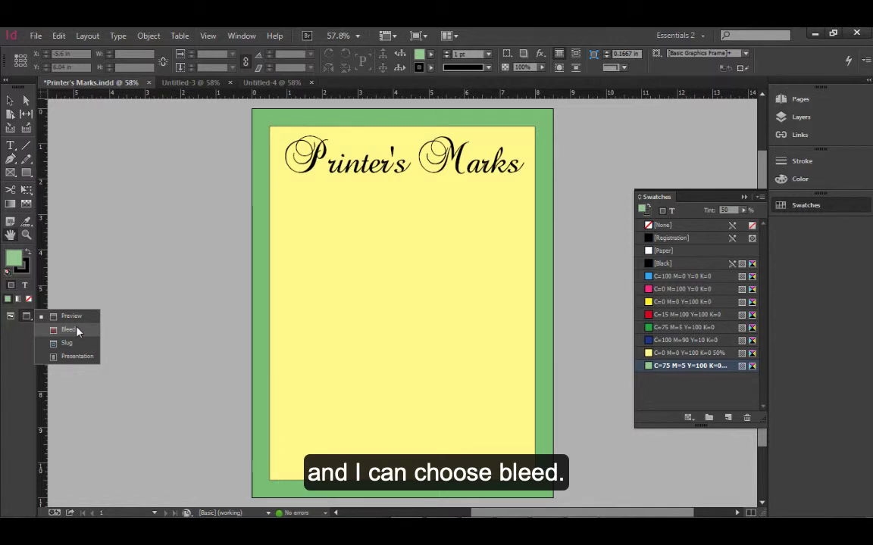
left_click(67, 330)
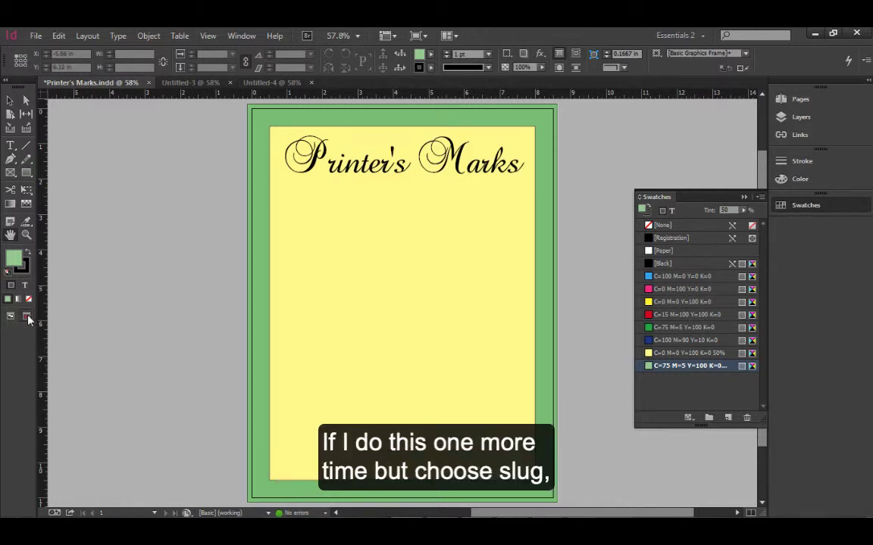
left_click(27, 316)
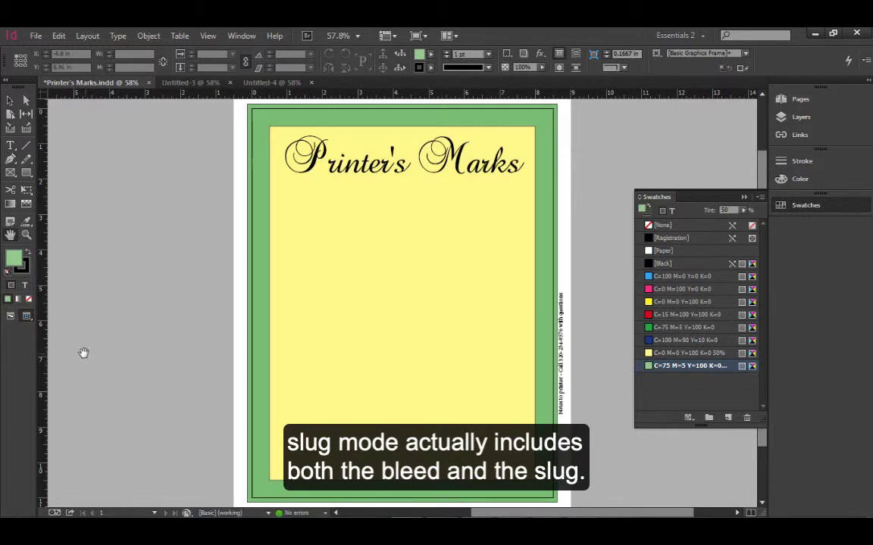
mouse_move(80, 353)
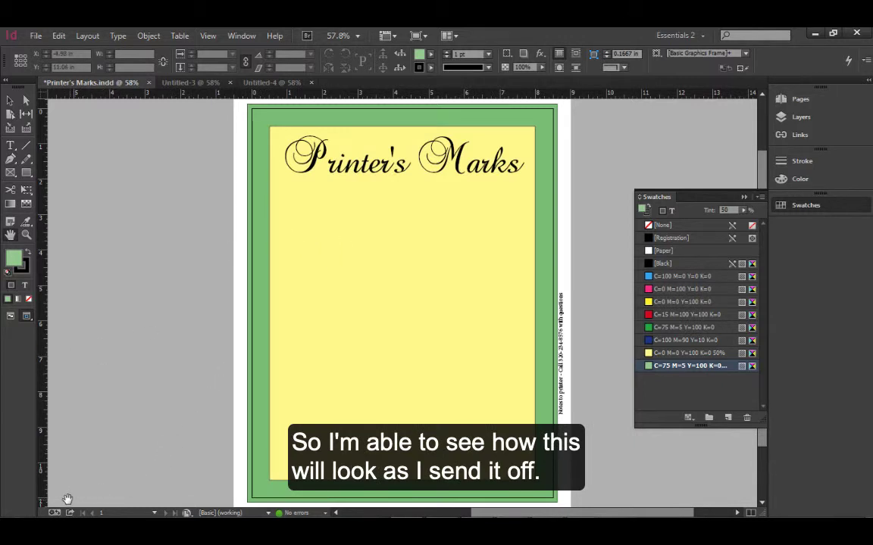
mouse_move(48, 418)
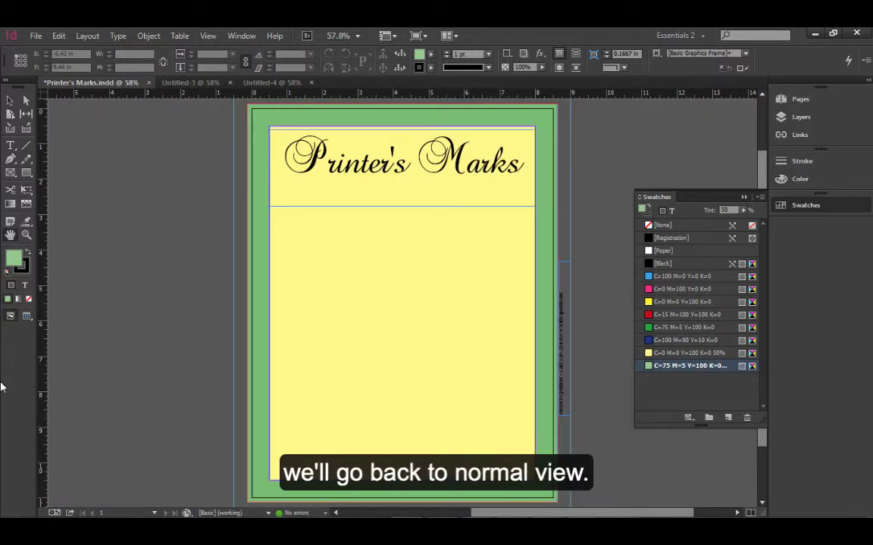
left_click(52, 37)
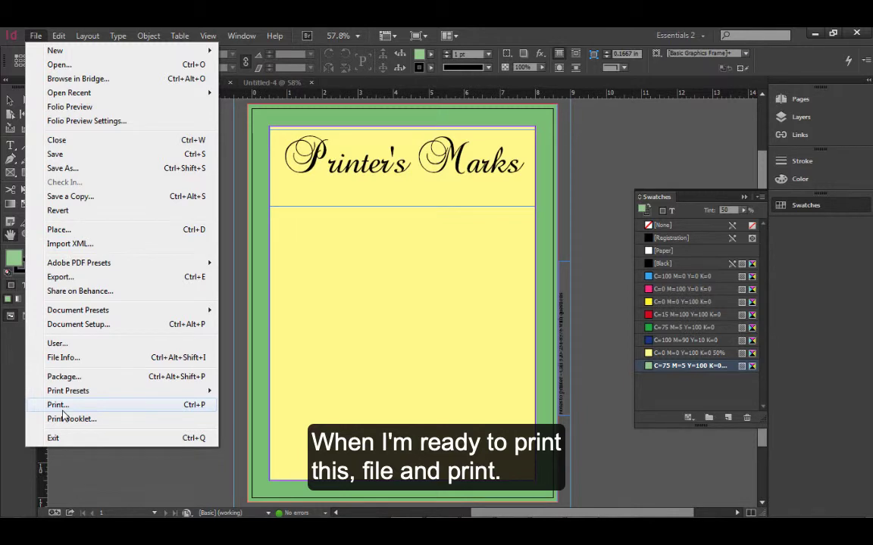
Bring up the Print dialog for the Printer's Marks document.
left_click(58, 404)
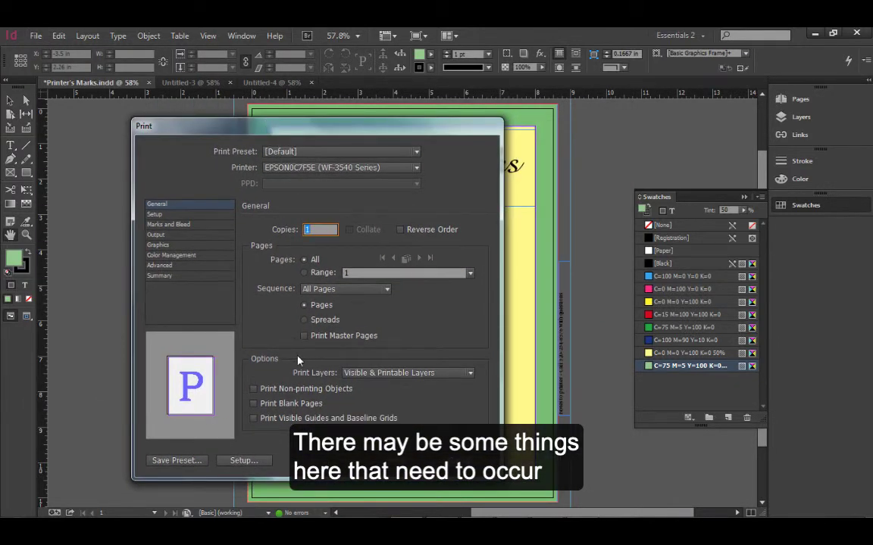
mouse_move(294, 339)
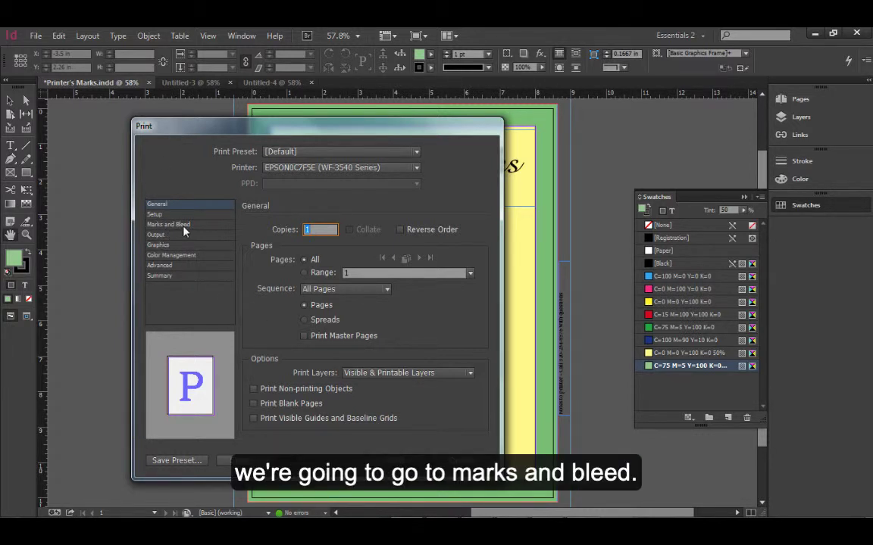
In Marks and Bleed, enable All Printer's Marks and Include Slug Area with document bleed.
left_click(169, 224)
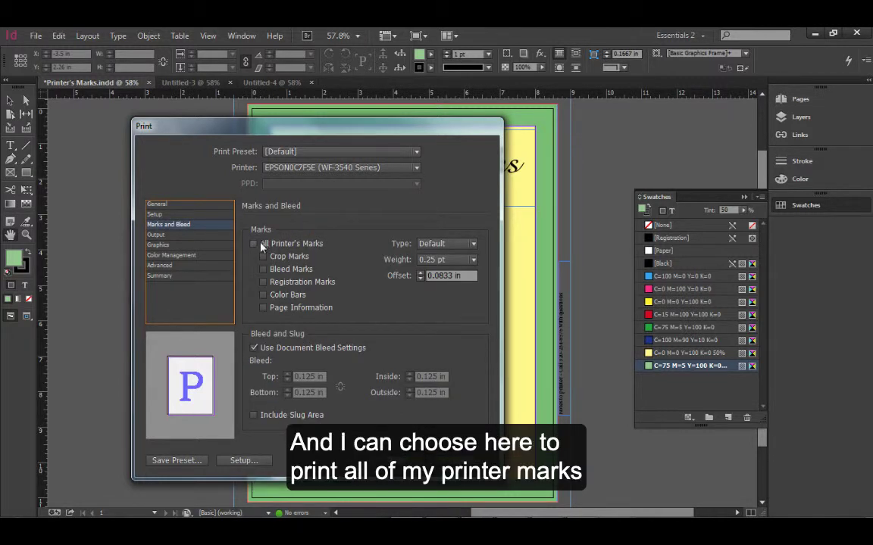
left_click(255, 242)
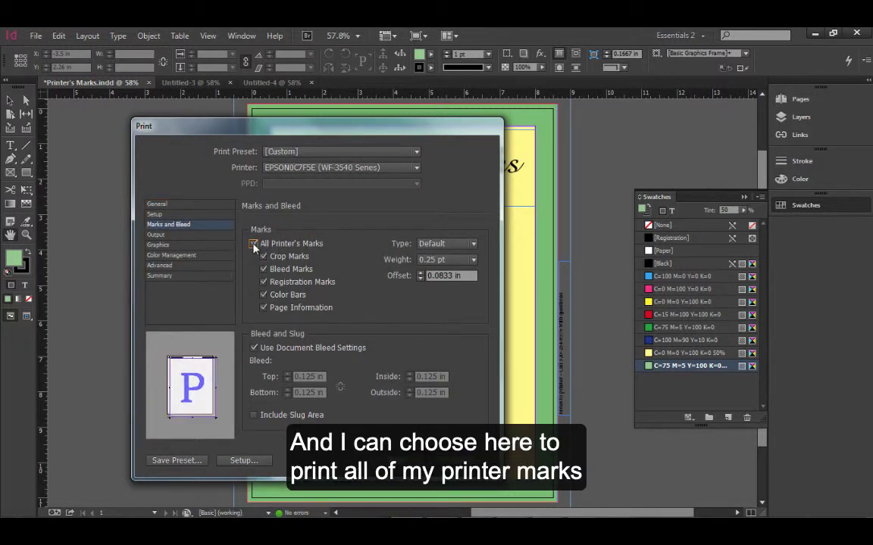
left_click(255, 243)
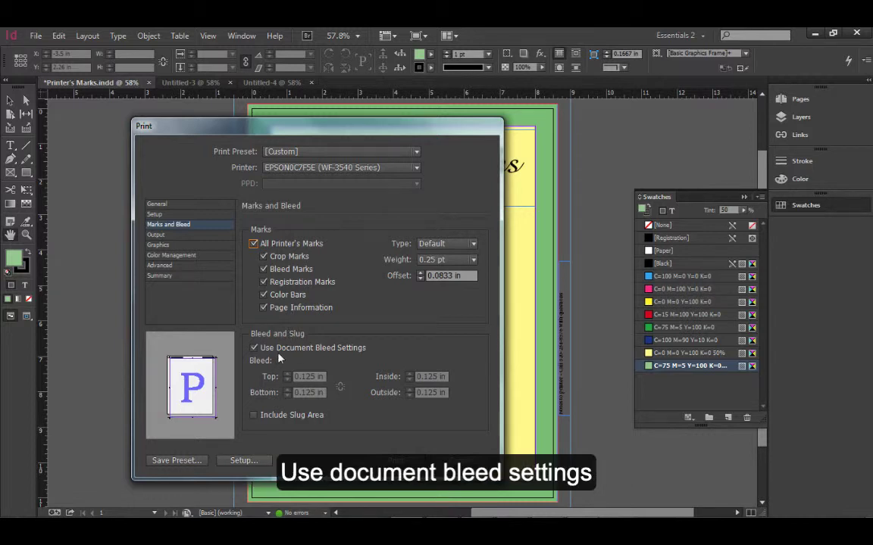
mouse_move(285, 383)
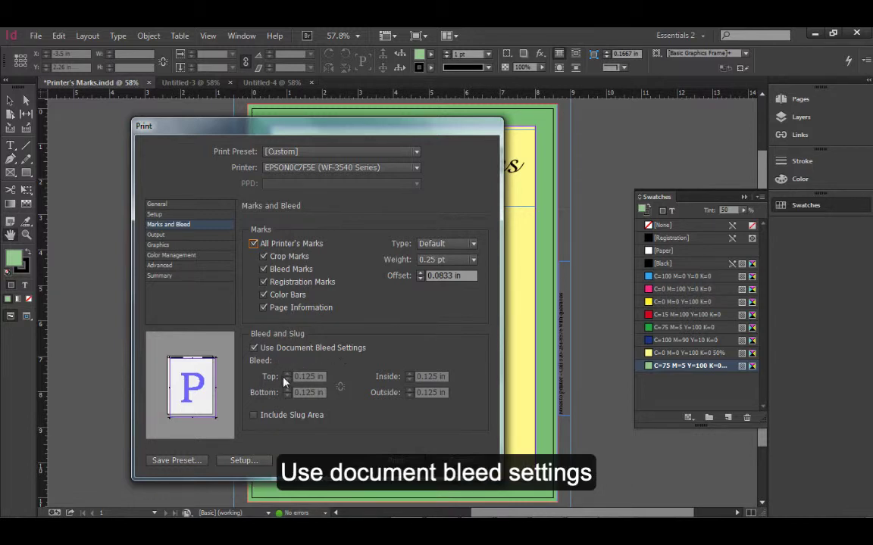
mouse_move(254, 423)
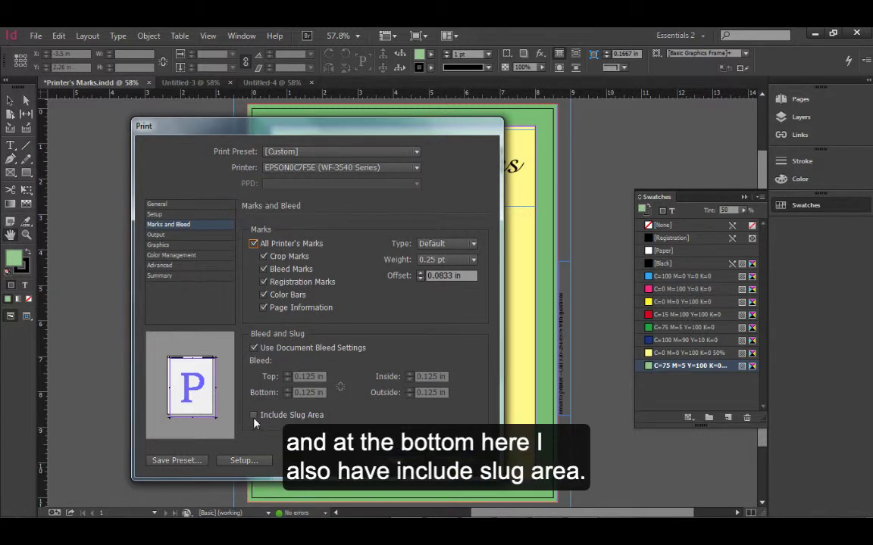
left_click(255, 415)
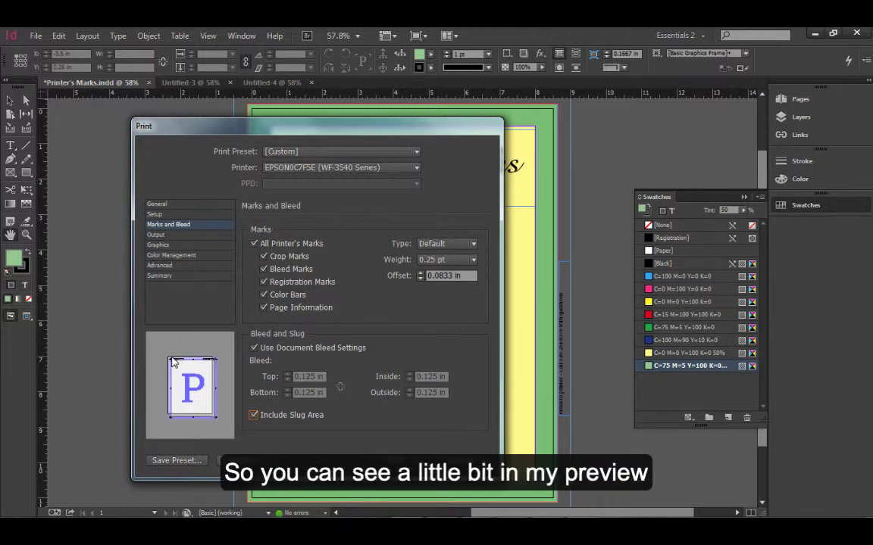
mouse_move(221, 429)
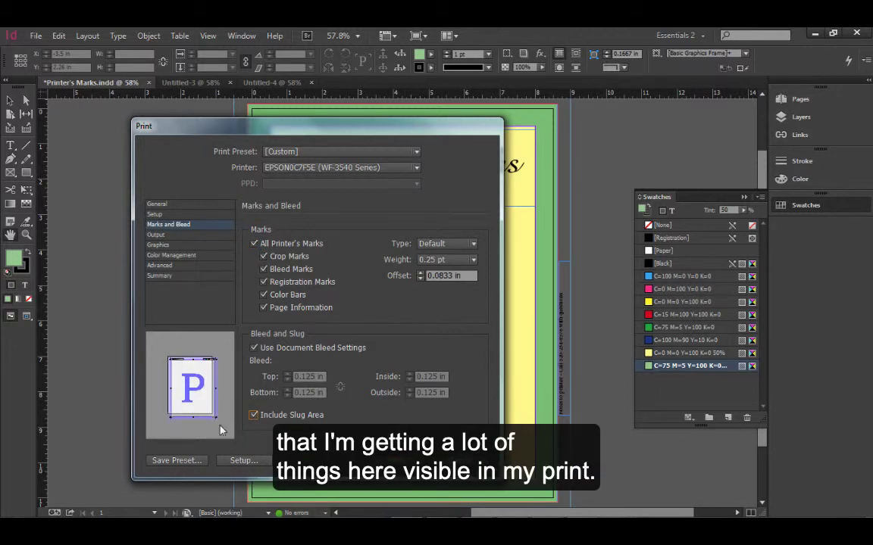
mouse_move(259, 430)
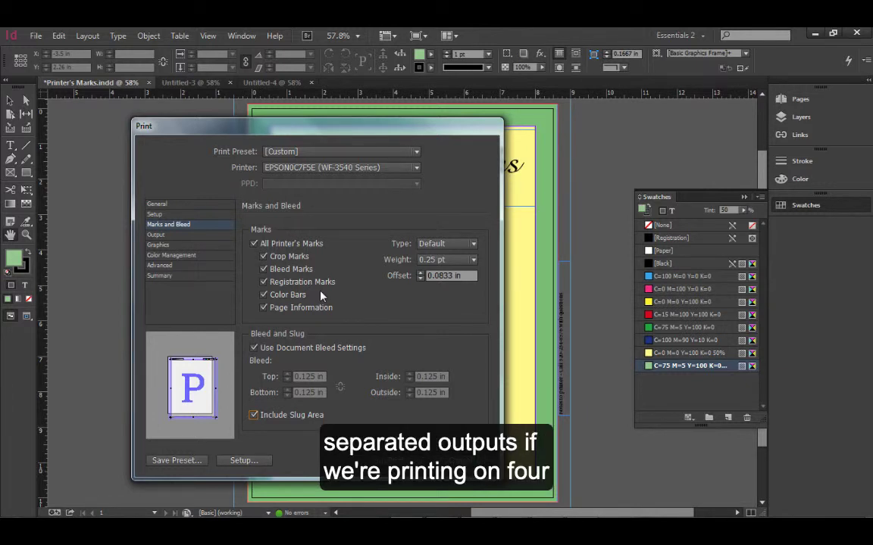
mouse_move(325, 290)
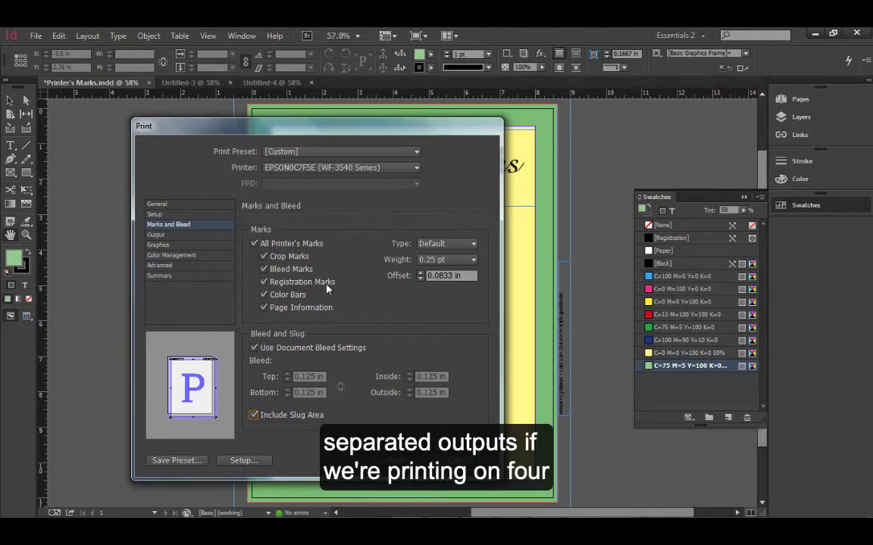